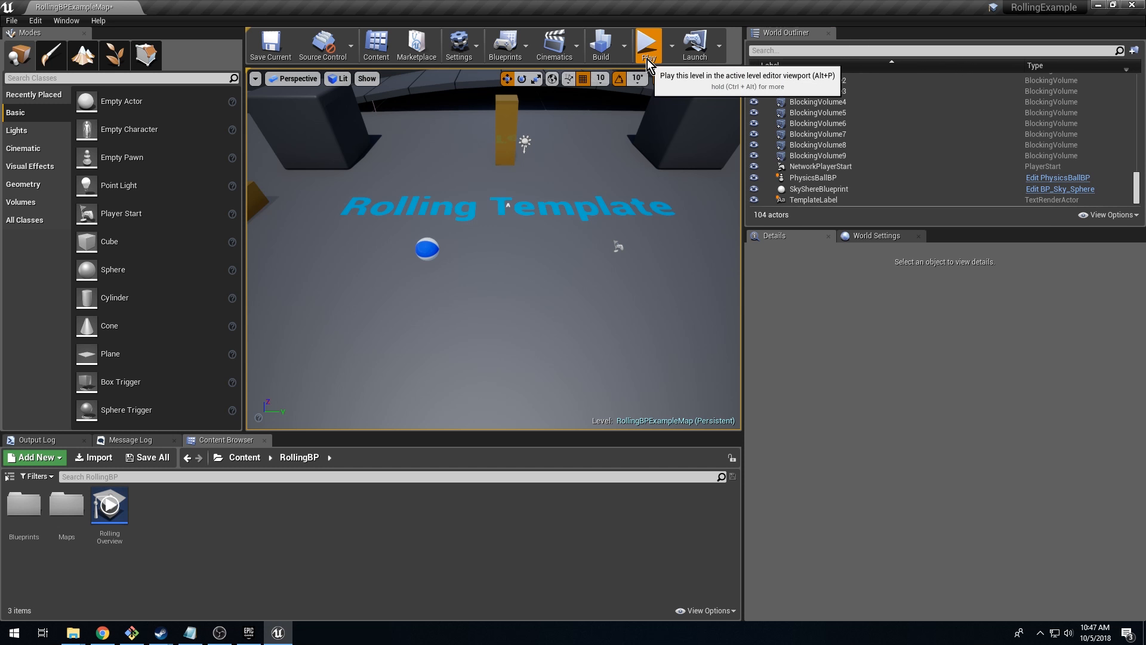
# Play-test the Rolling level with two ball players, then stop the session.
pyautogui.click(646, 46)
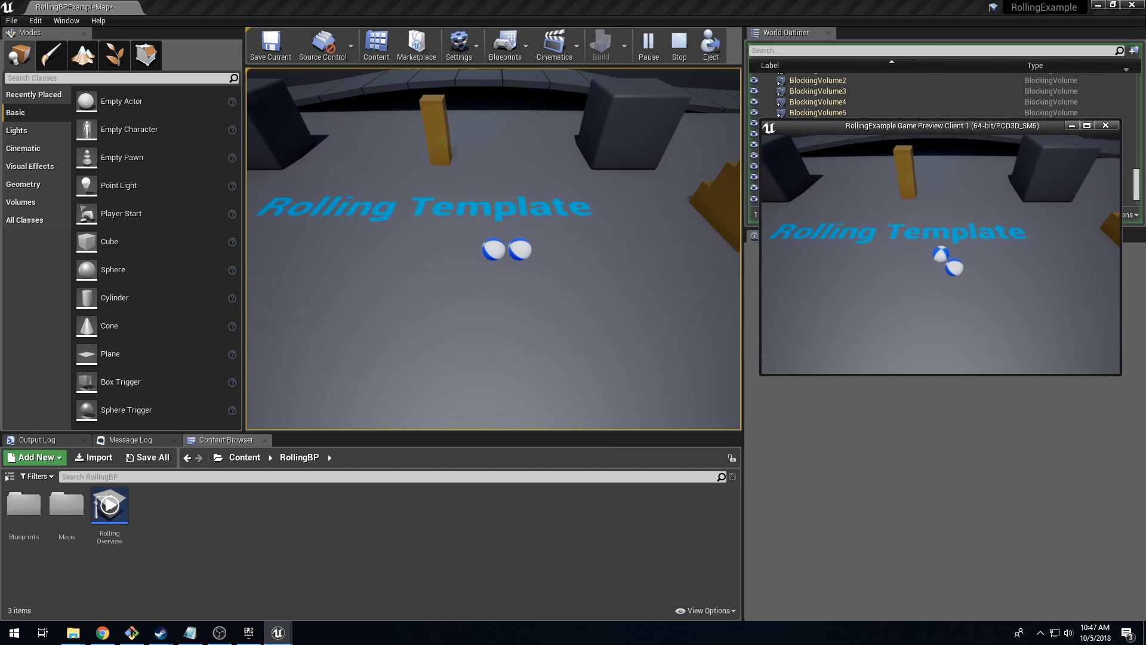
pyautogui.click(677, 46)
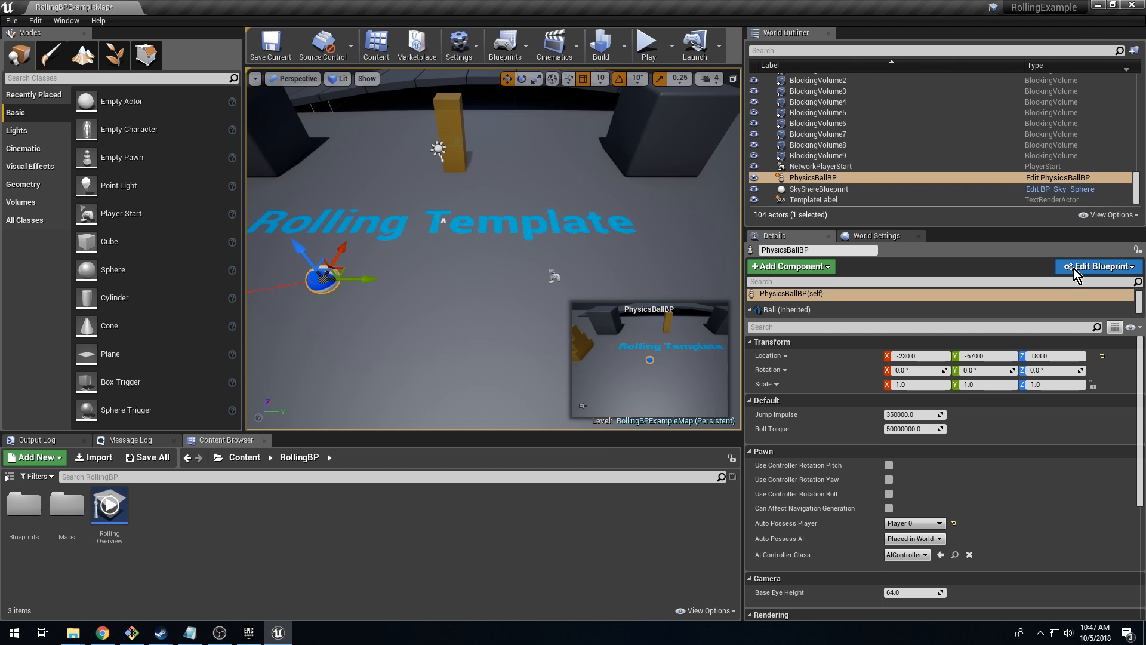
# Add a SmoothSync component to PhysicsBallBP and uncheck Replicate Movement in Class Defaults.
pyautogui.click(1097, 266)
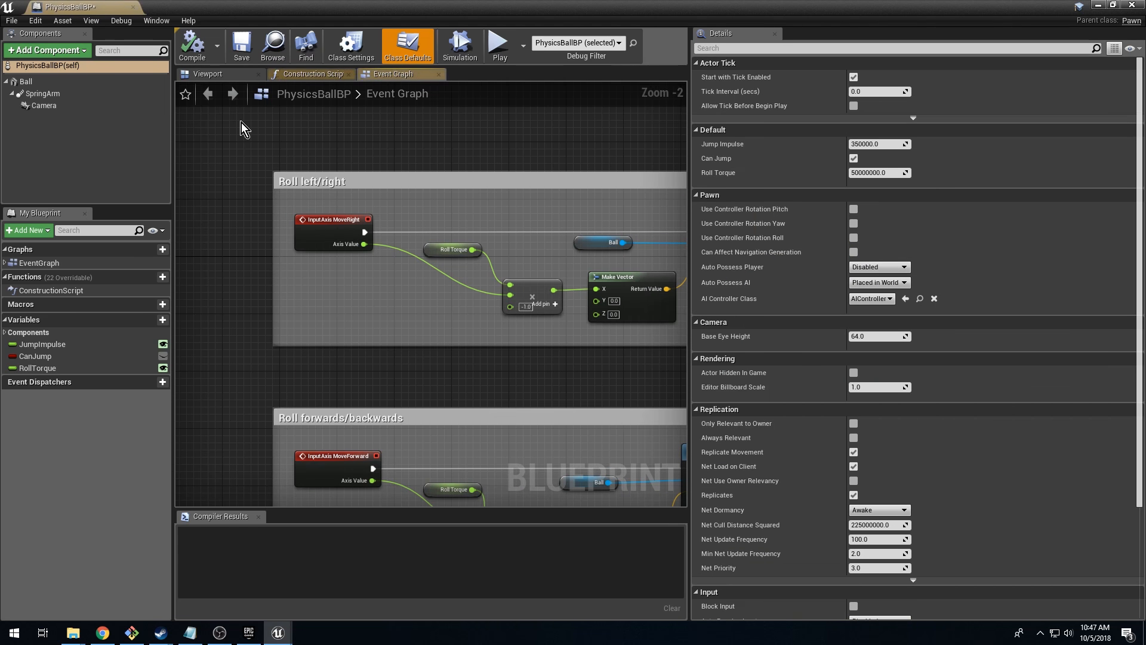
pyautogui.click(45, 50)
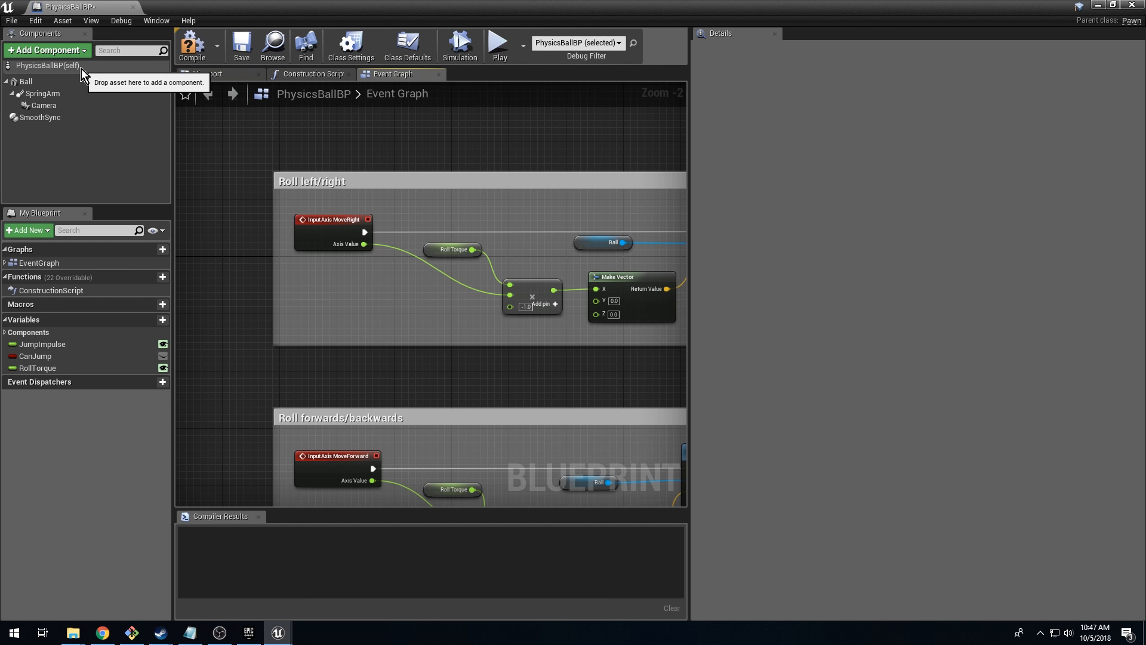
pyautogui.click(408, 45)
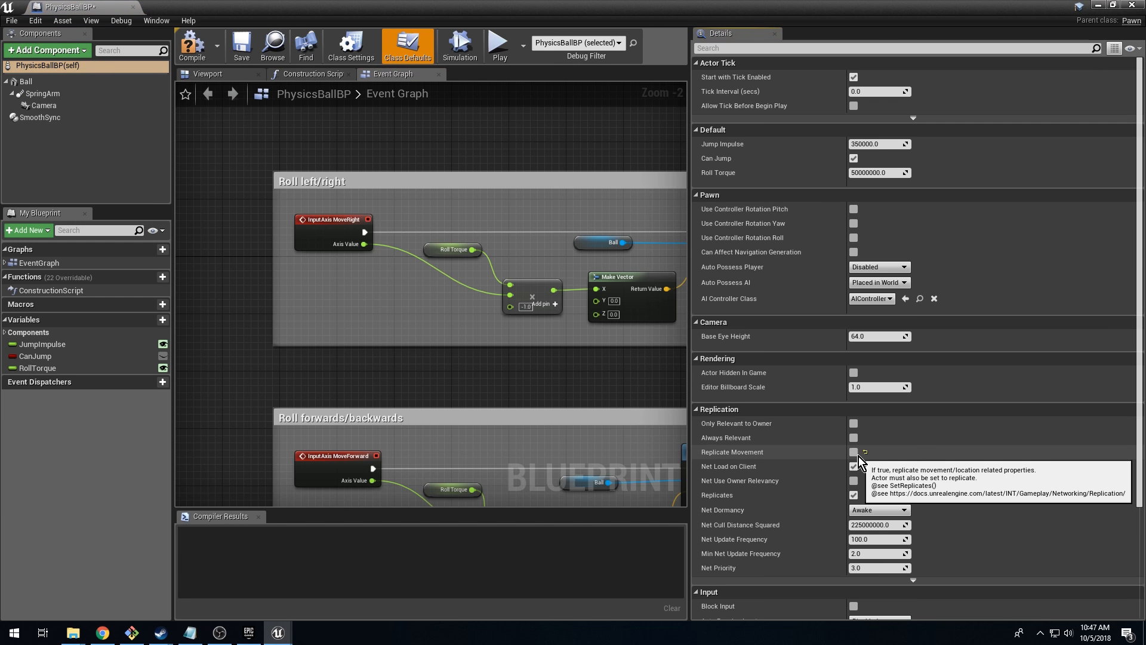
pyautogui.click(193, 45)
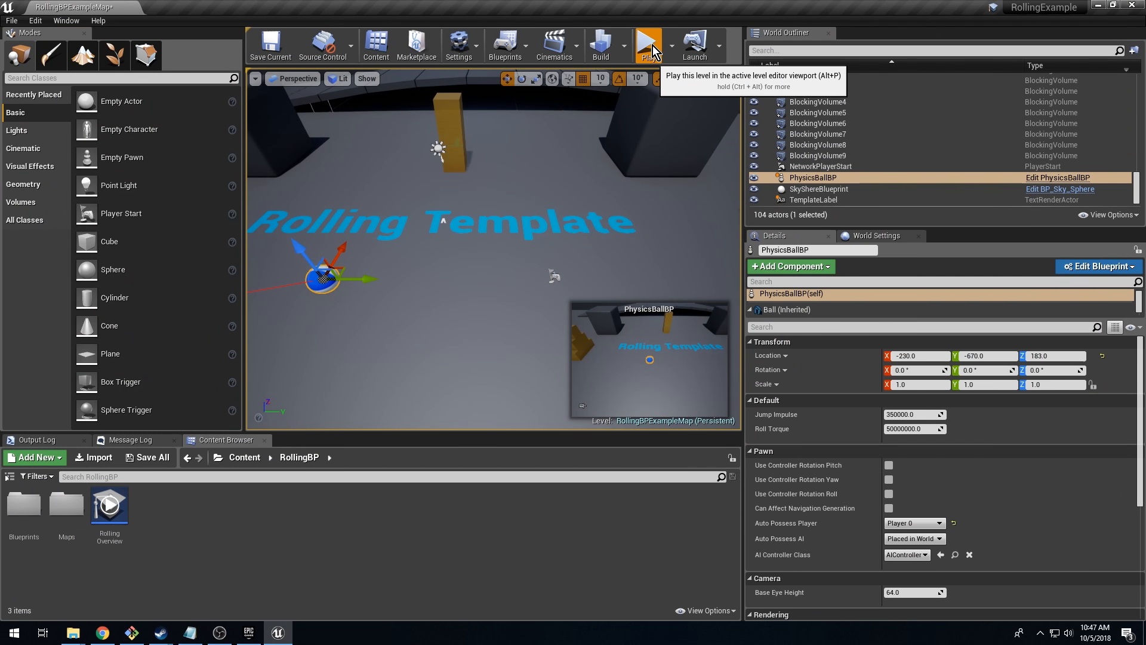
# Start another play-test of the level.
pyautogui.click(648, 44)
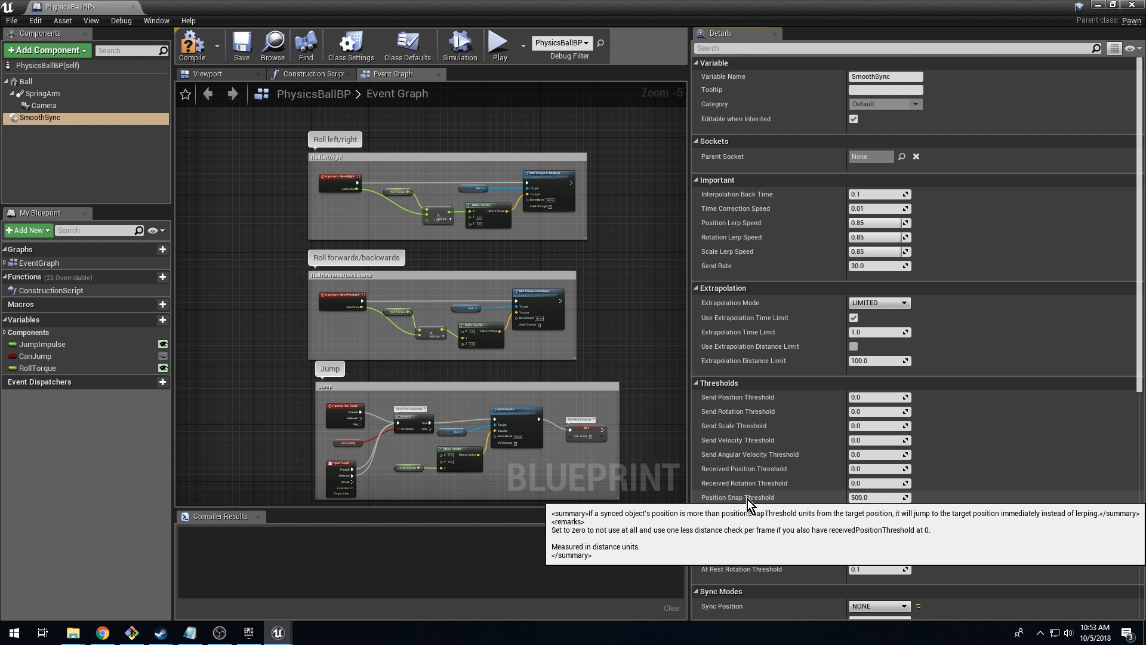
# Scroll the Details panel down to SmoothSync's Sync Modes section.
pyautogui.scroll(-3)
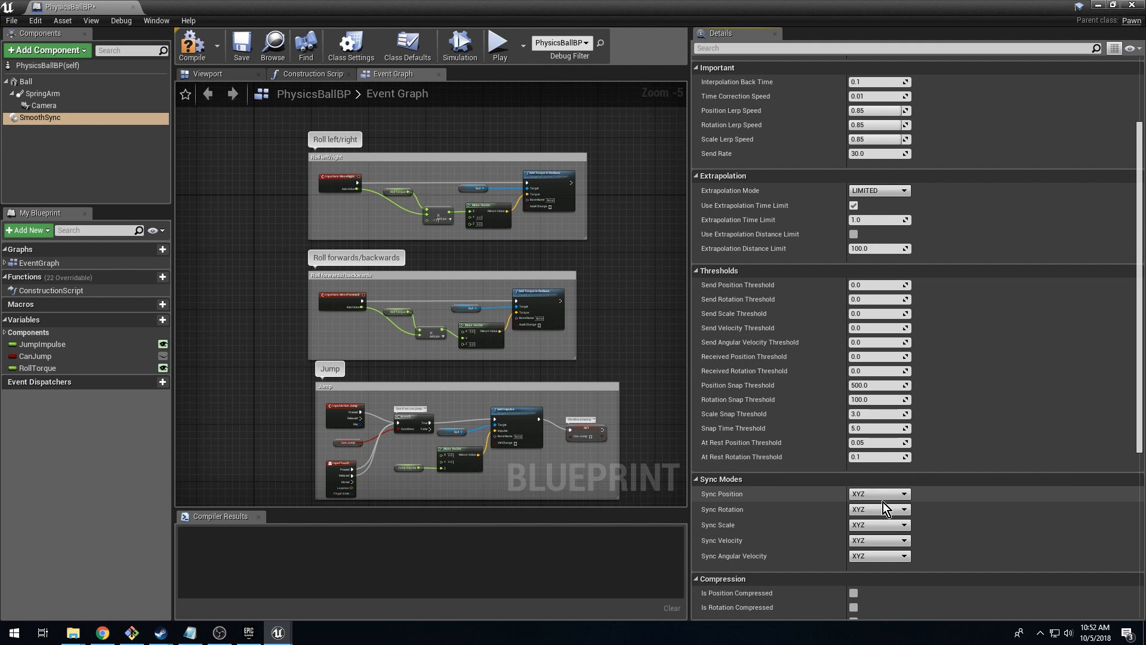
# Set Sync Position, Sync Scale and Sync Velocity to NONE, keeping rotation and angular velocity XYZ.
pyautogui.click(877, 494)
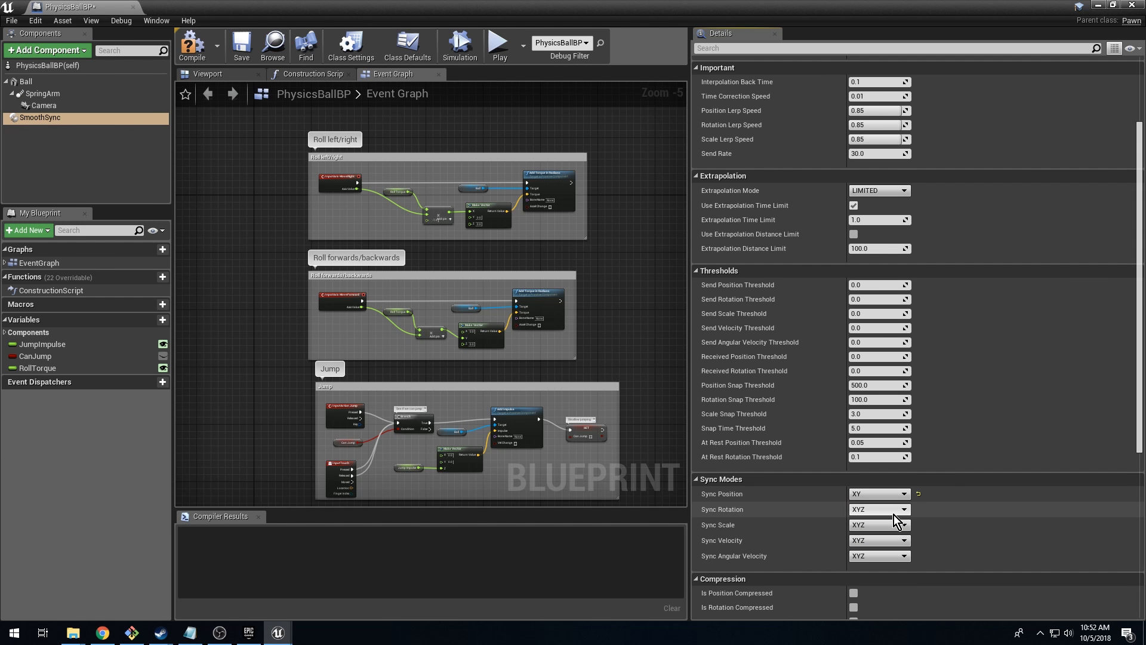
pyautogui.click(879, 524)
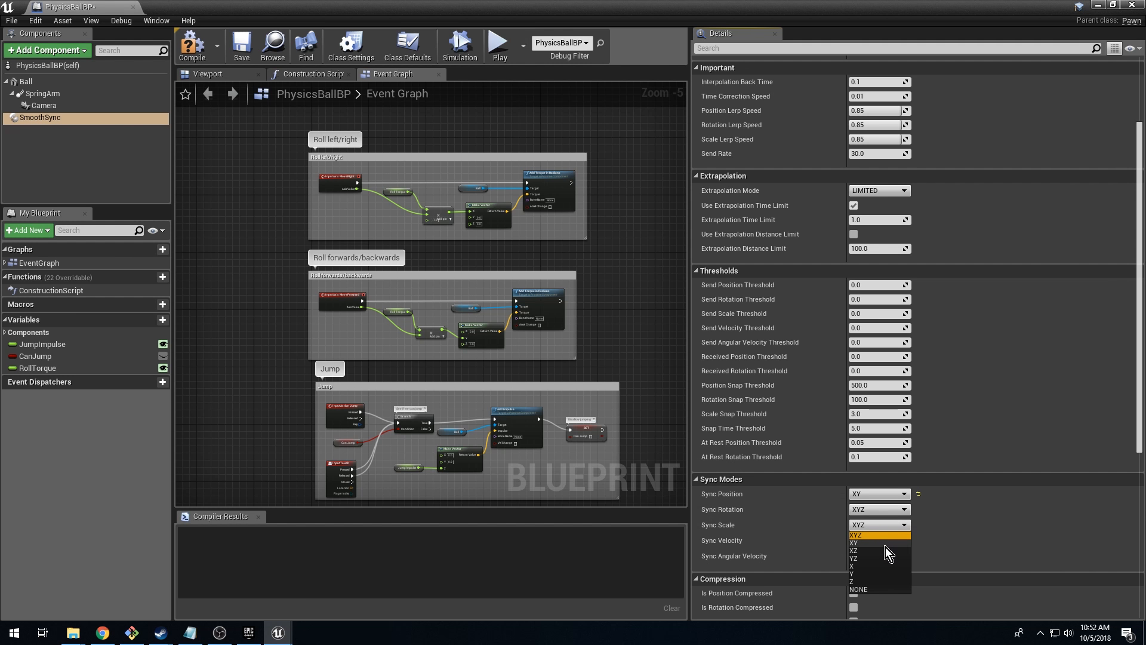
pyautogui.click(863, 543)
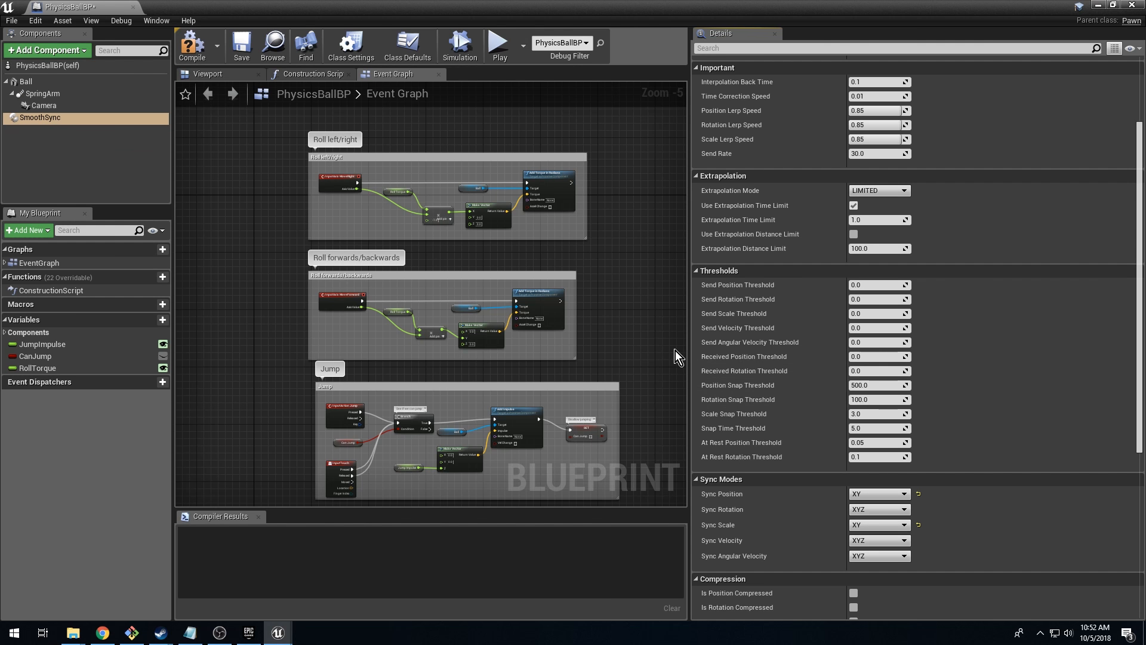
pyautogui.click(879, 494)
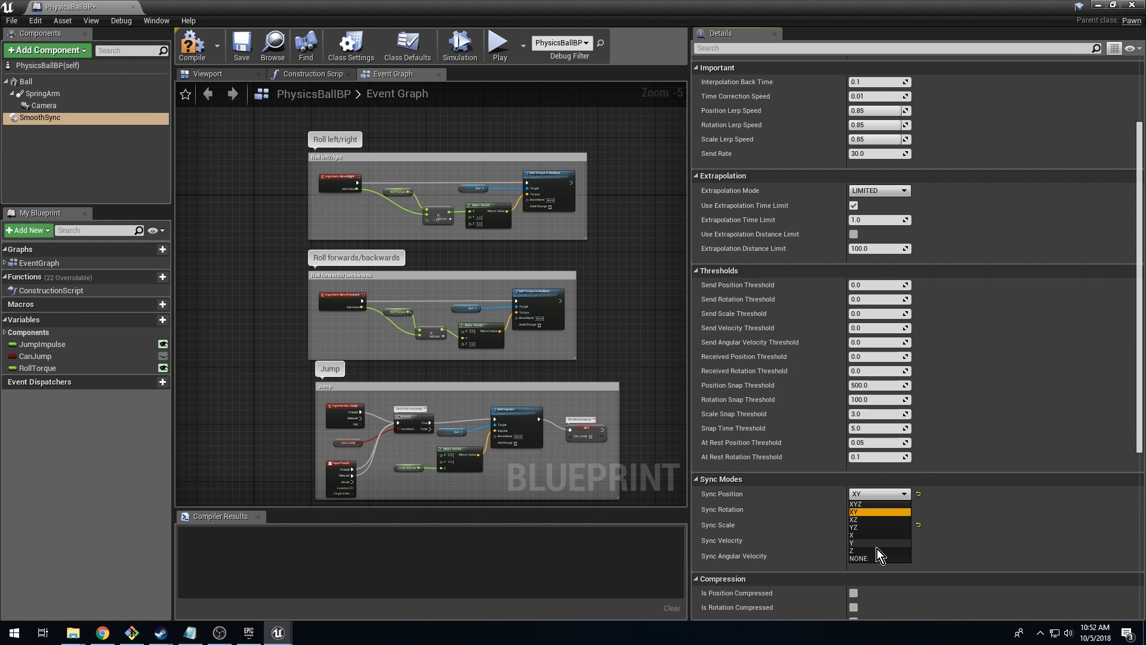
pyautogui.click(857, 557)
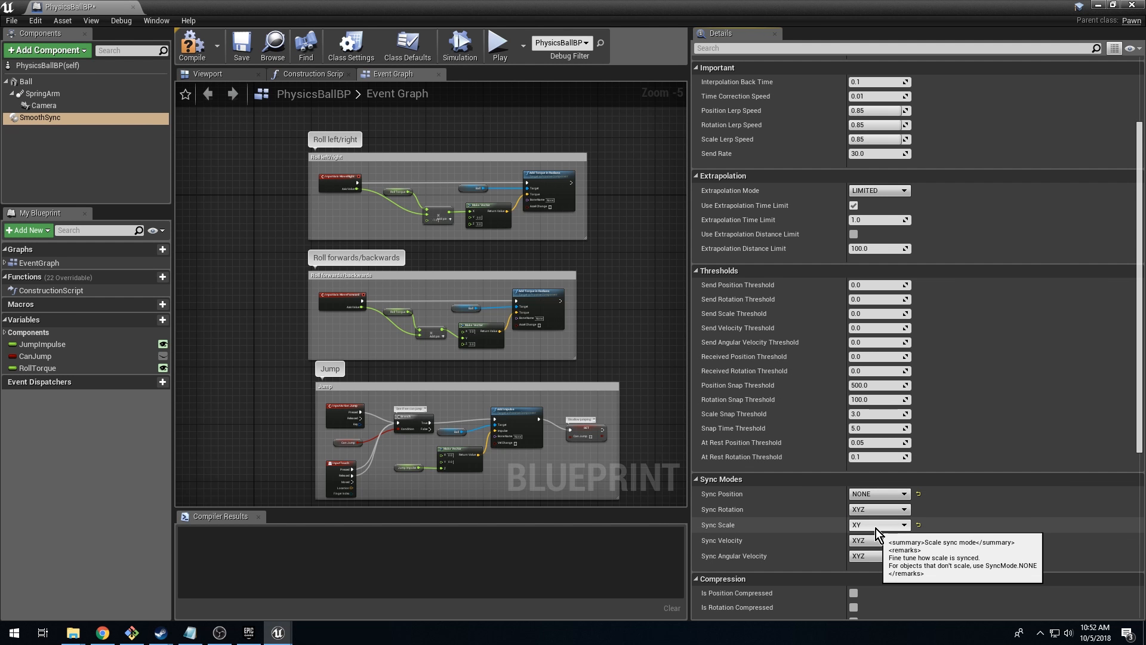
pyautogui.click(877, 524)
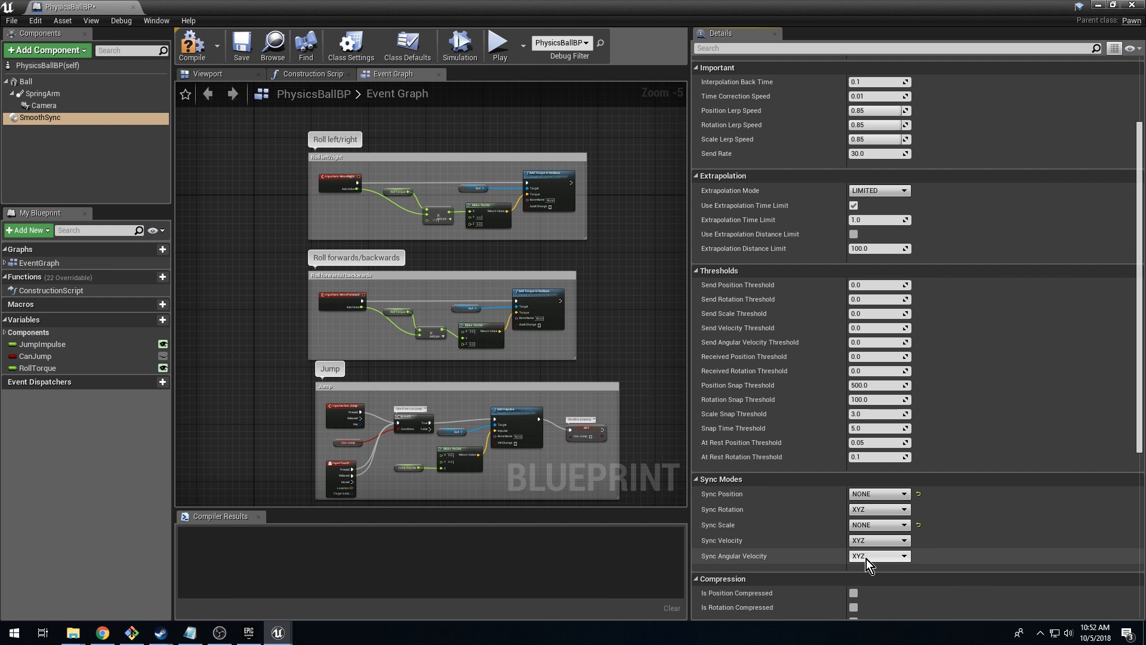
pyautogui.click(878, 541)
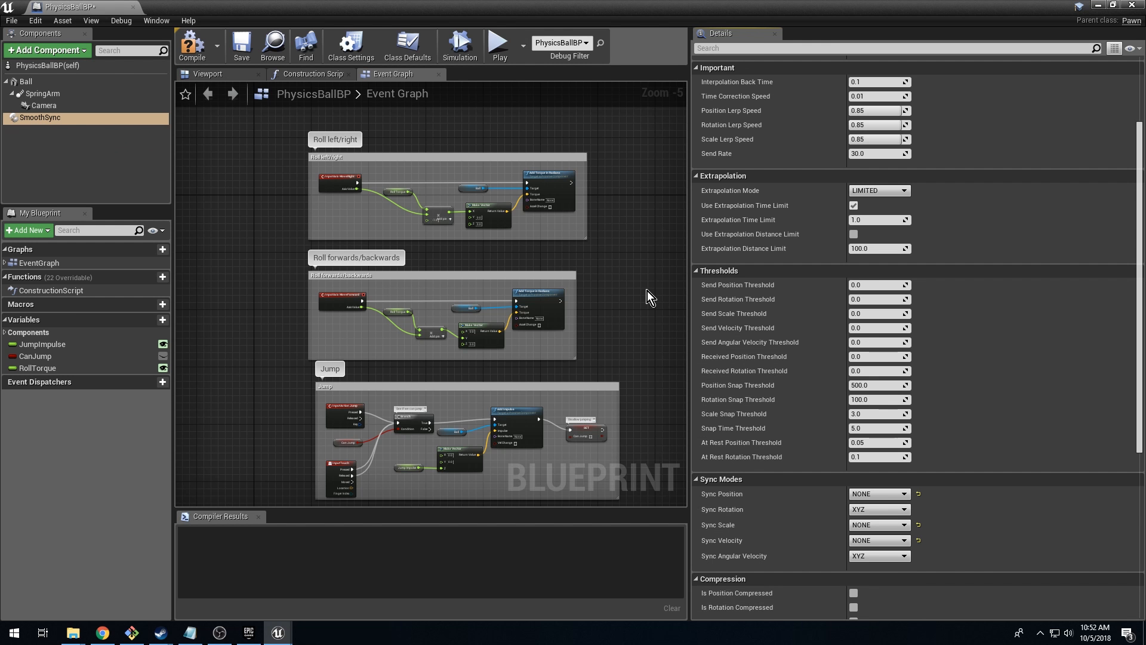
pyautogui.moveTo(960, 302)
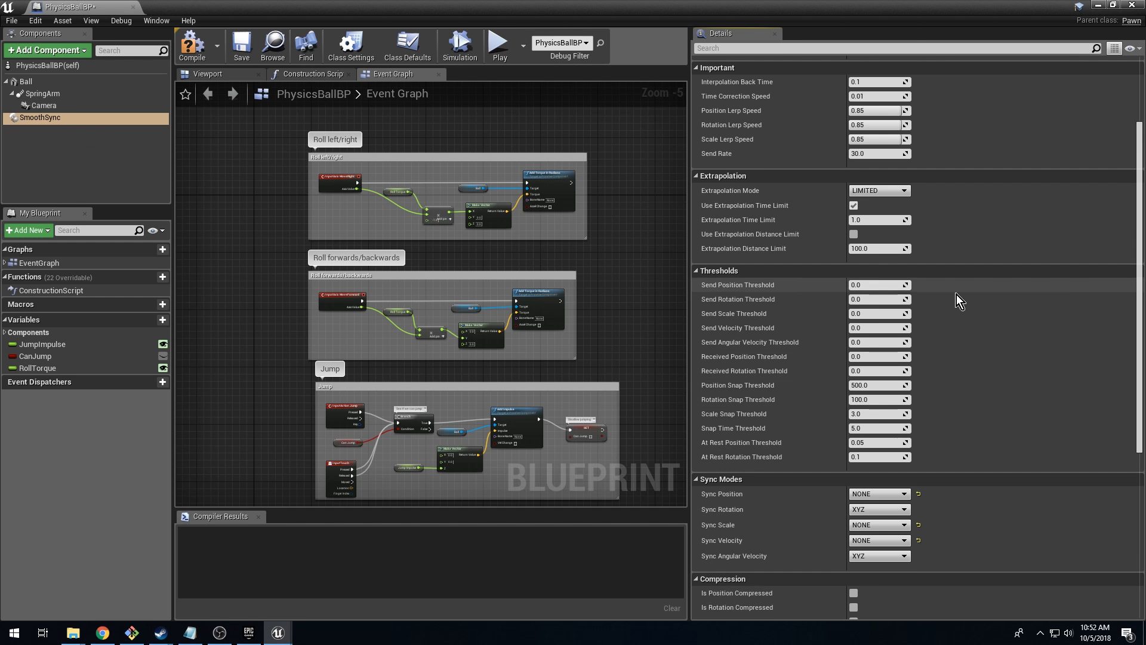
pyautogui.scroll(-3)
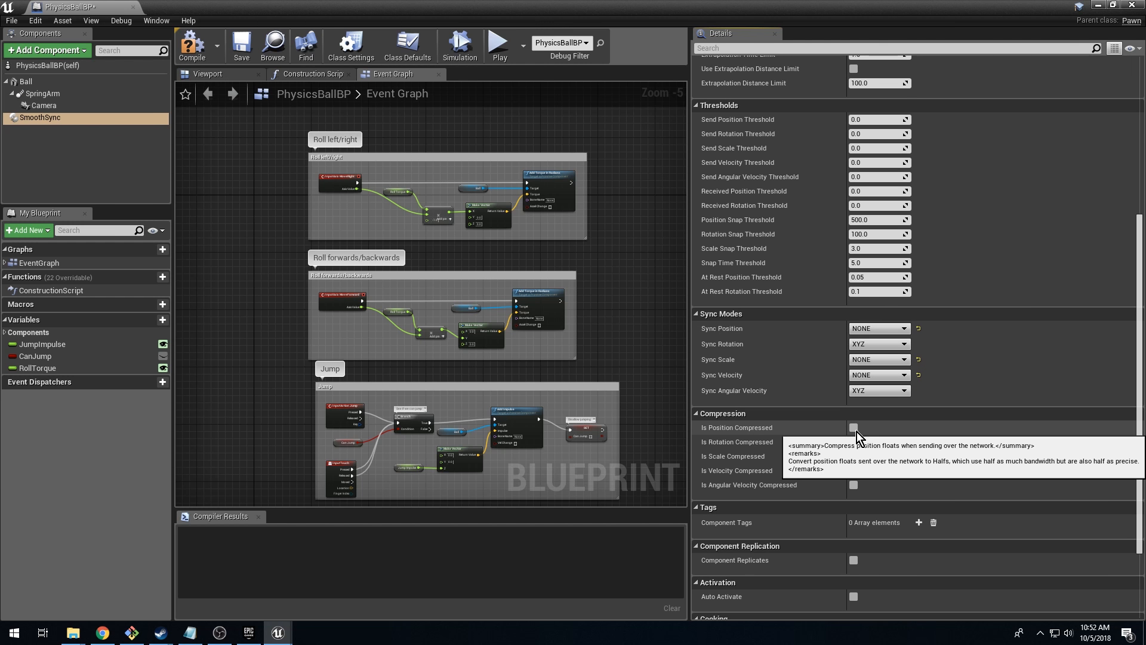
pyautogui.click(853, 427)
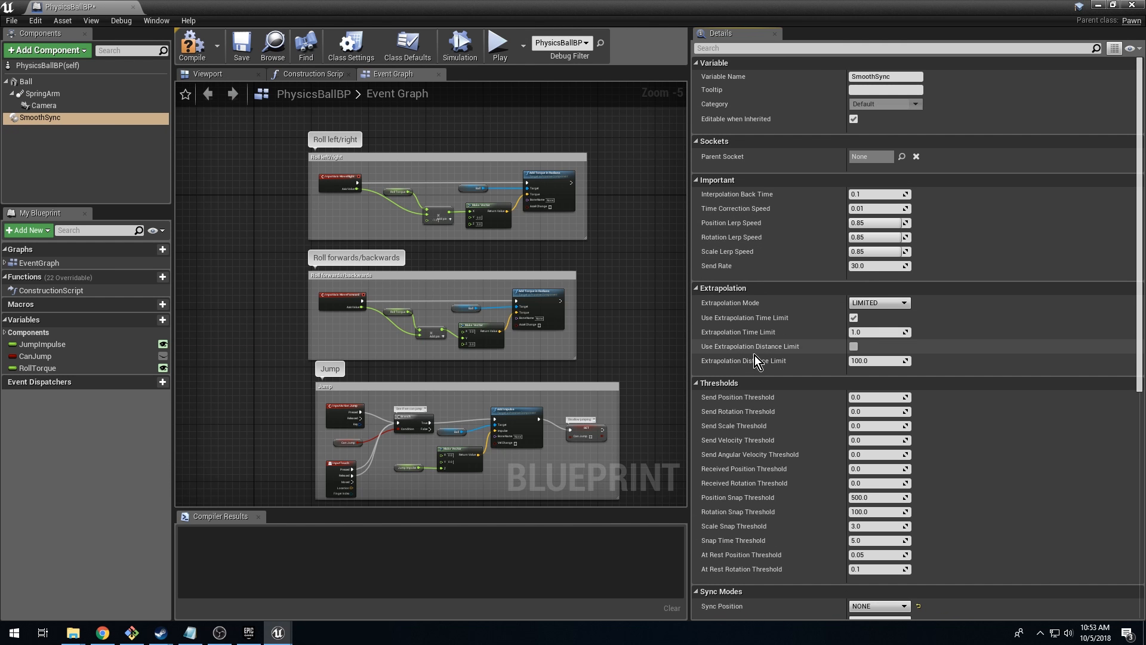
pyautogui.moveTo(749, 501)
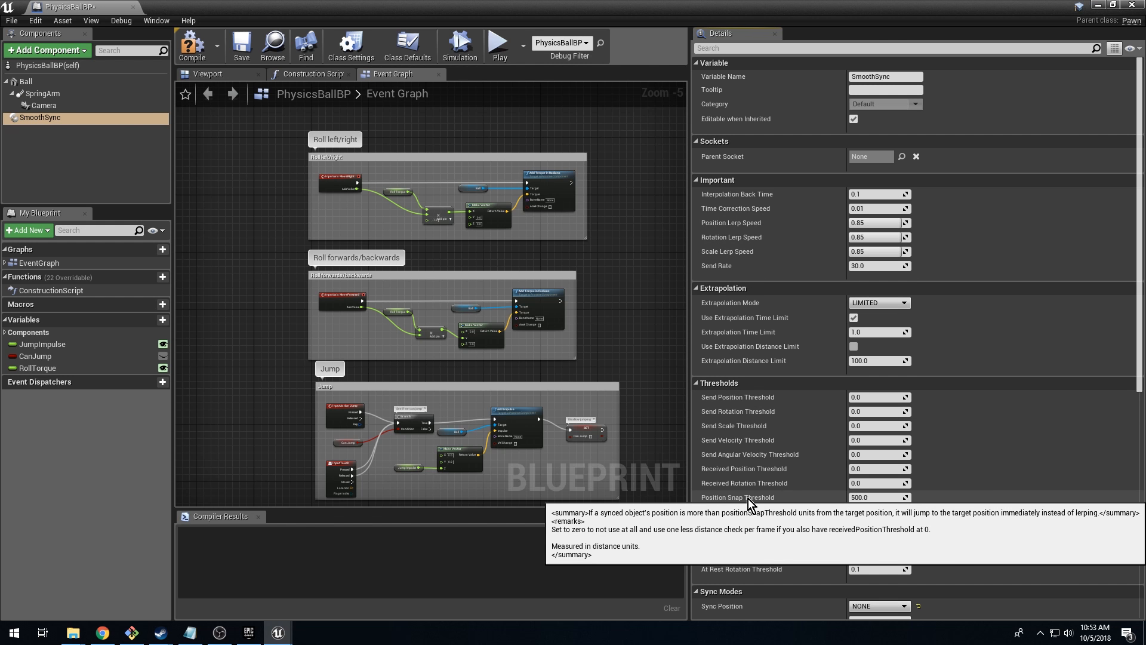
pyautogui.moveTo(620, 231)
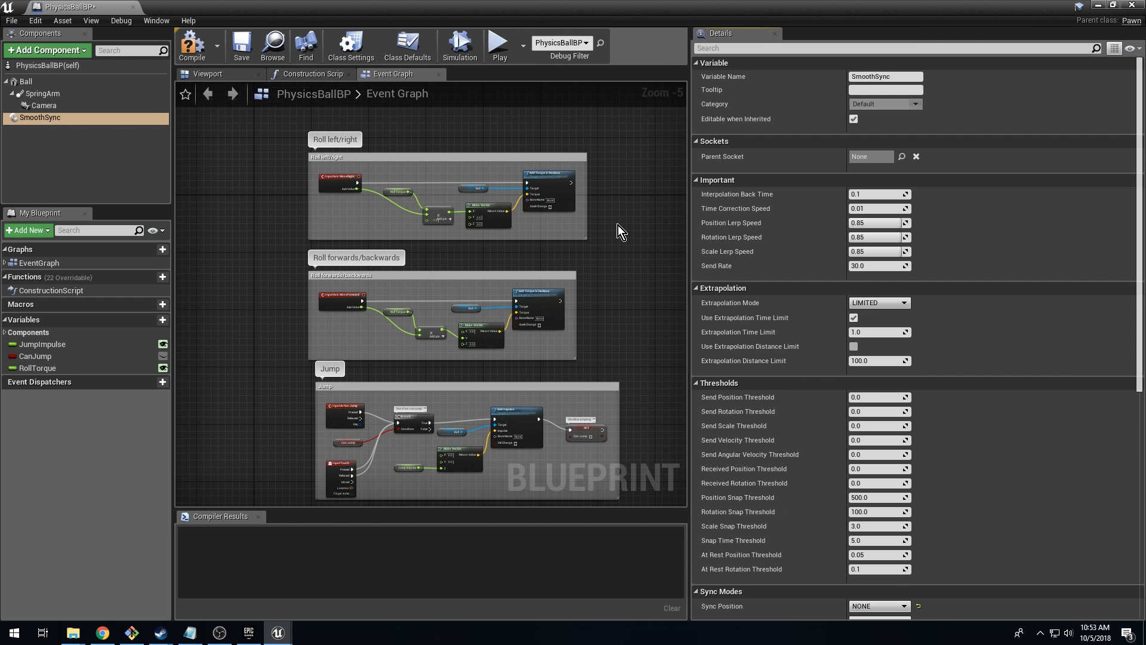